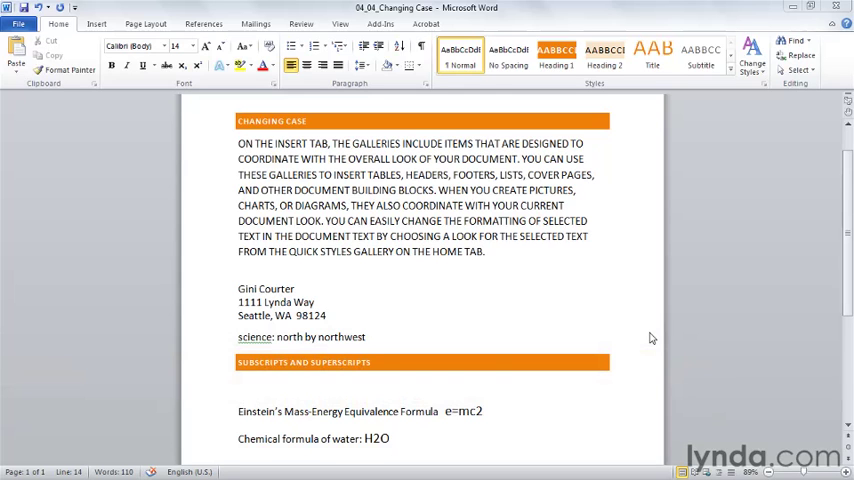
mouse_move(594, 311)
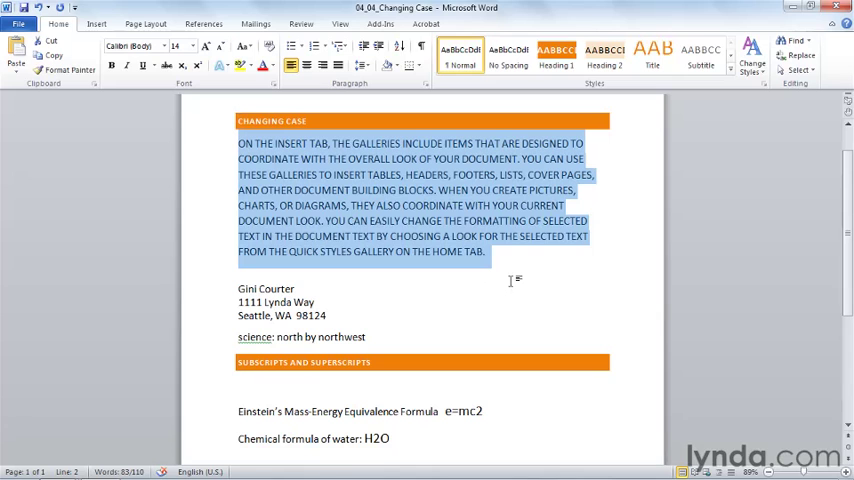
Apply Sentence case to the all-capitals paragraph via Change Case.
left_click(245, 45)
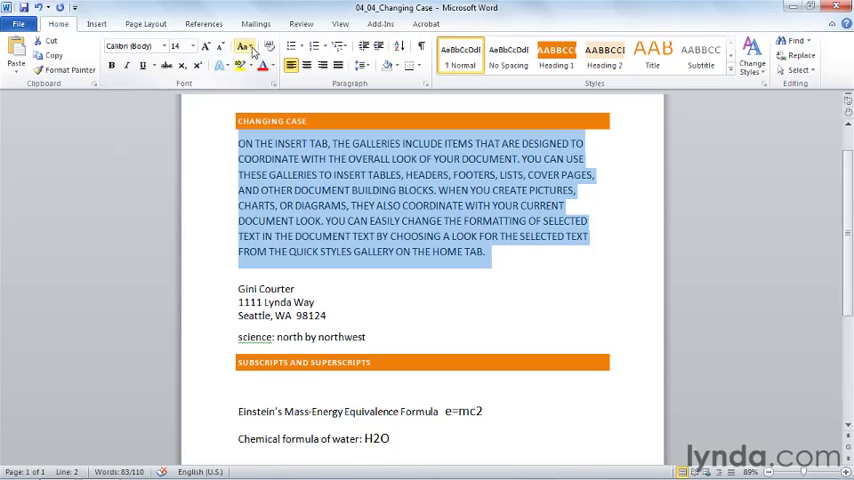
left_click(243, 46)
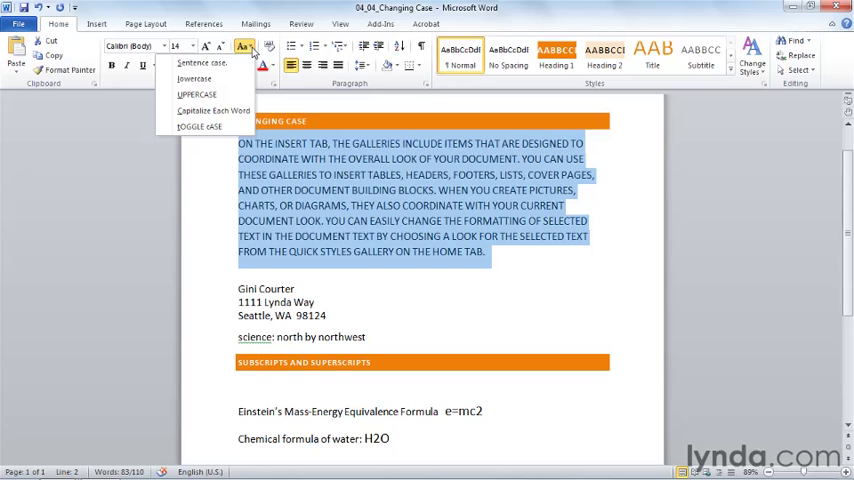
mouse_move(198, 64)
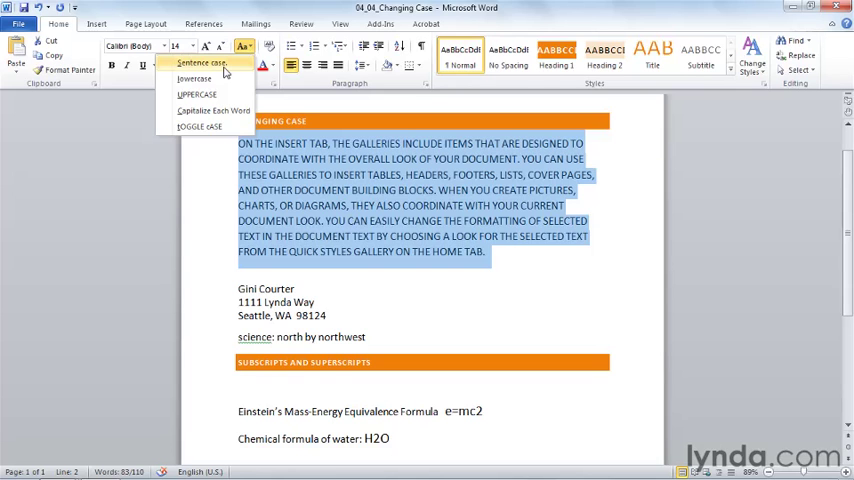
left_click(205, 65)
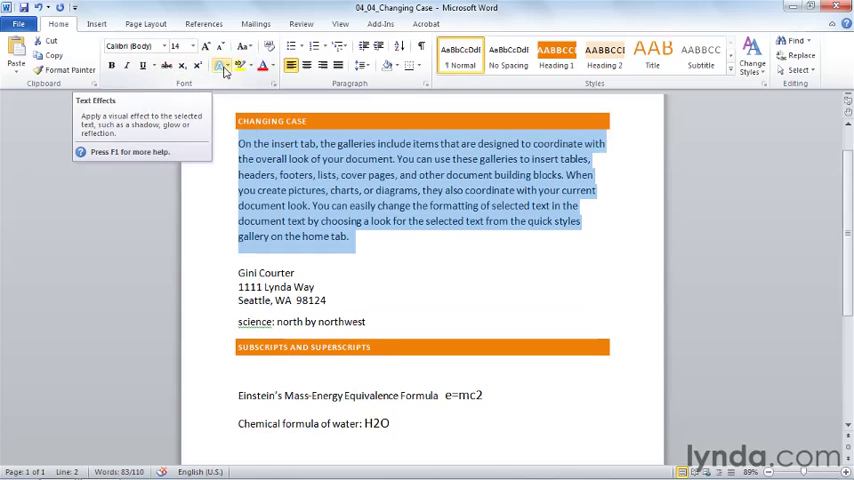
mouse_move(378, 205)
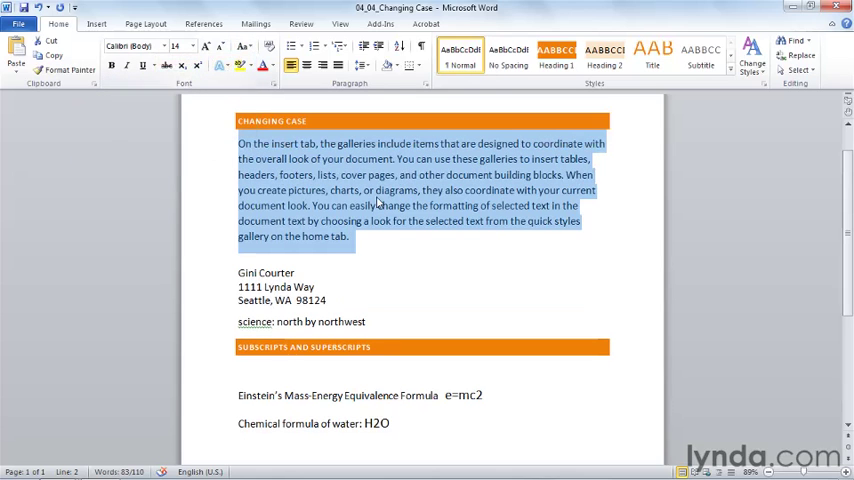
mouse_move(391, 175)
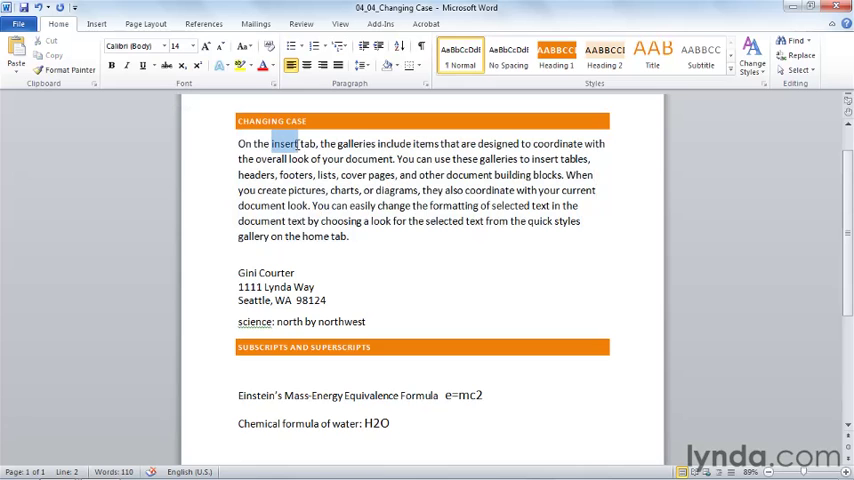
Apply Capitalize Each Word so 'Insert' and 'Home' appear capitalised.
left_click(243, 58)
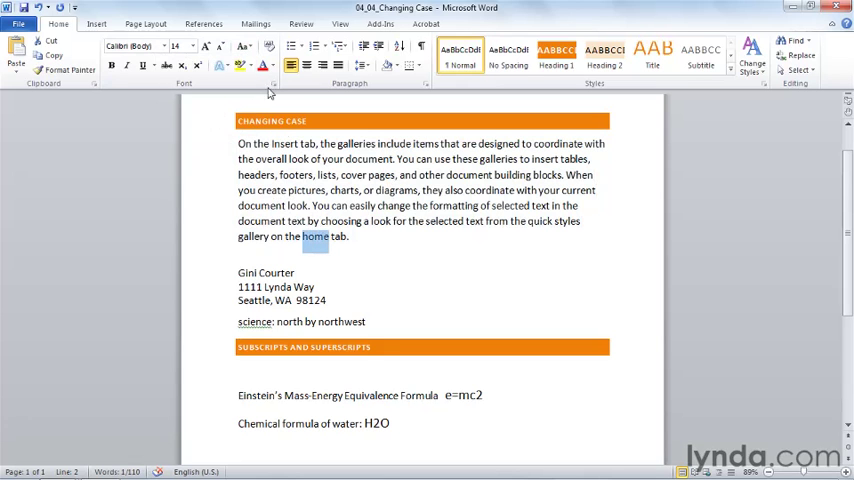
left_click(246, 58)
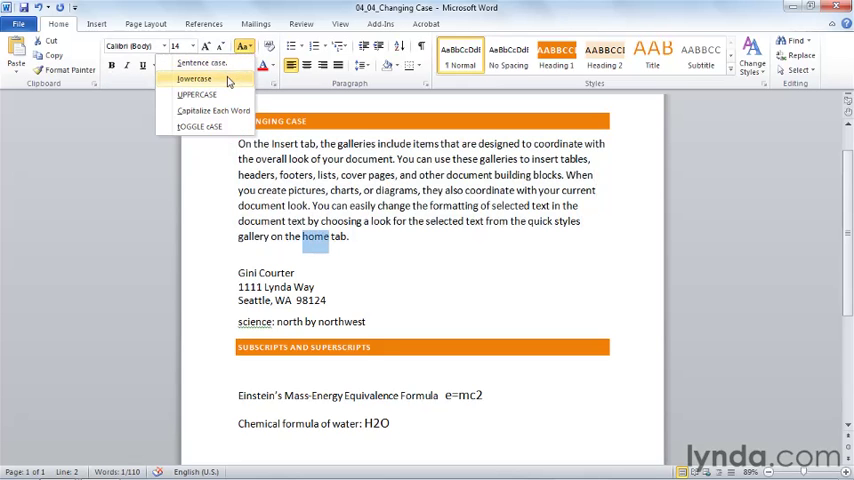
left_click(200, 108)
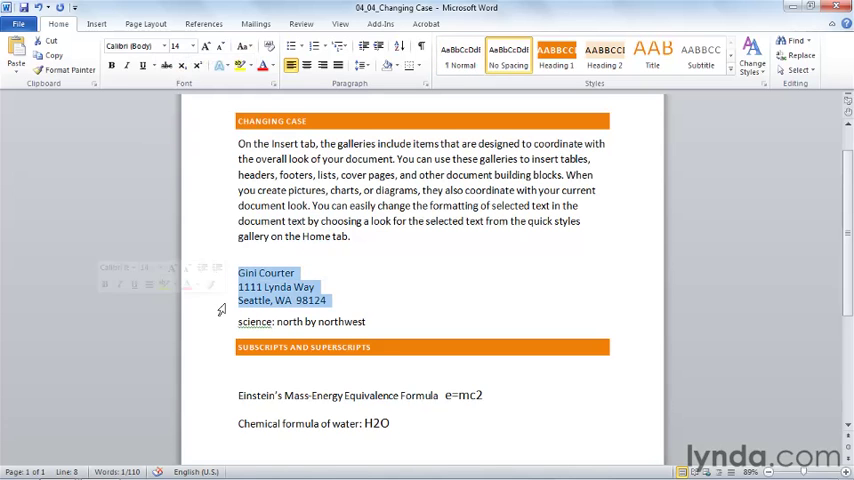
mouse_move(405, 307)
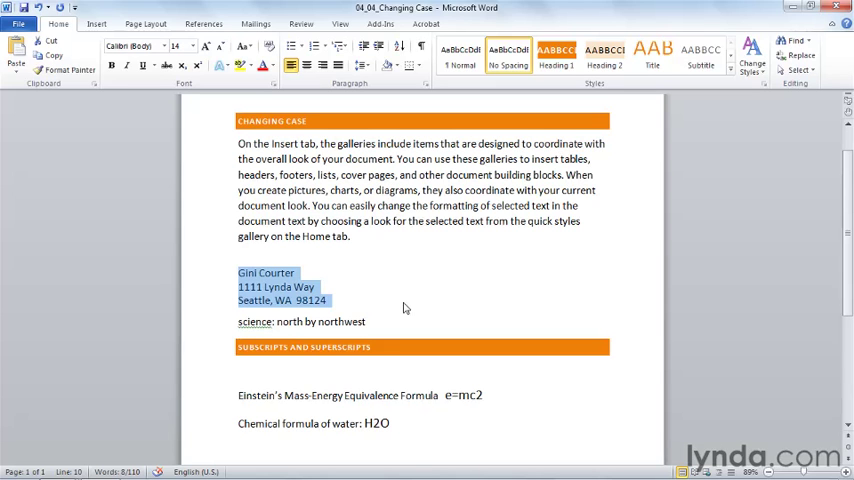
Apply UPPERCASE to the three-line name and address block.
left_click(246, 46)
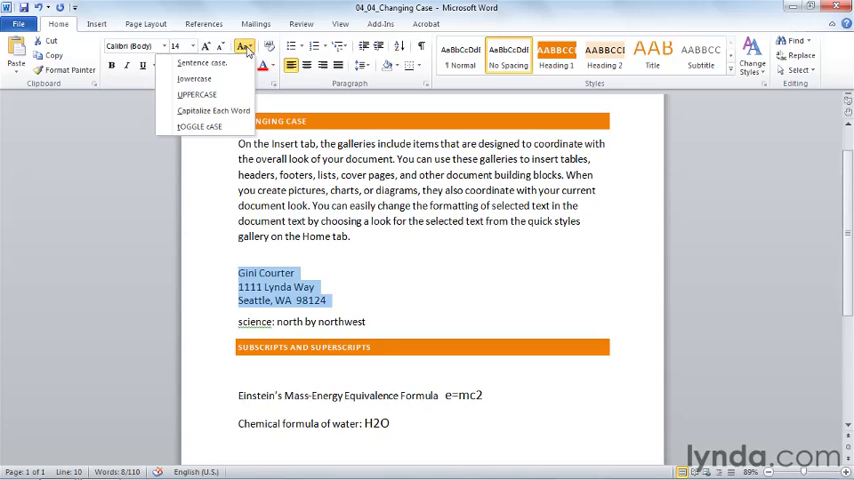
mouse_move(200, 93)
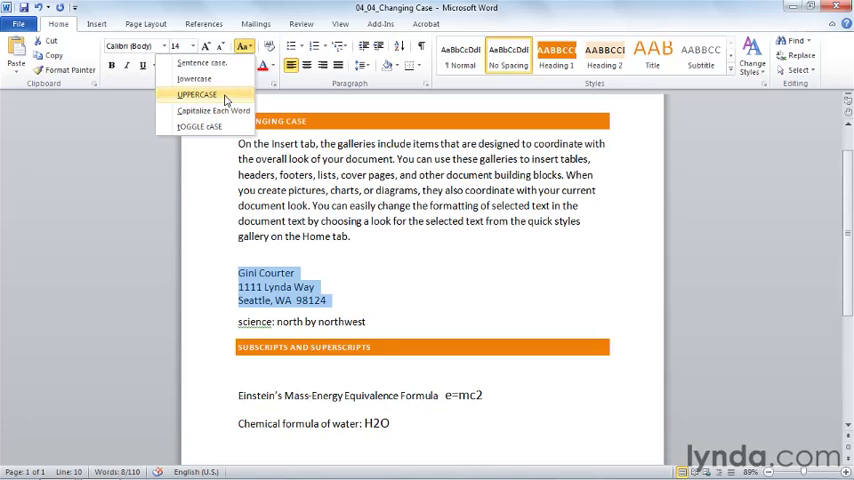
left_click(185, 92)
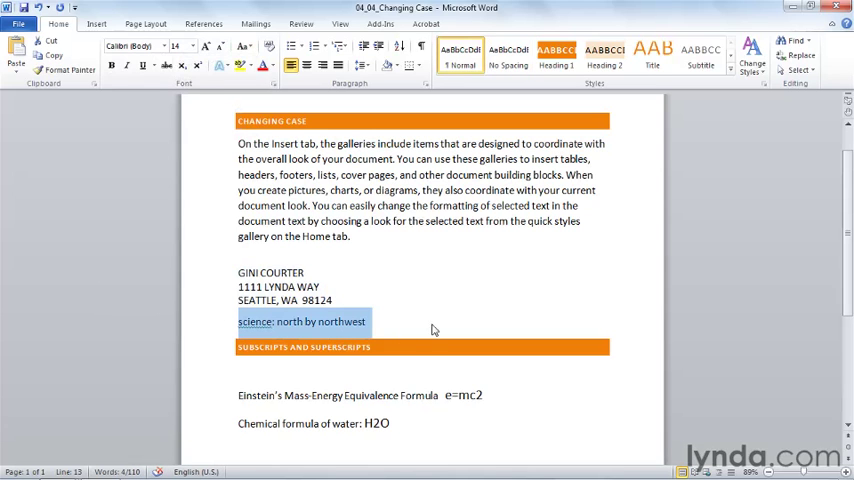
mouse_move(437, 325)
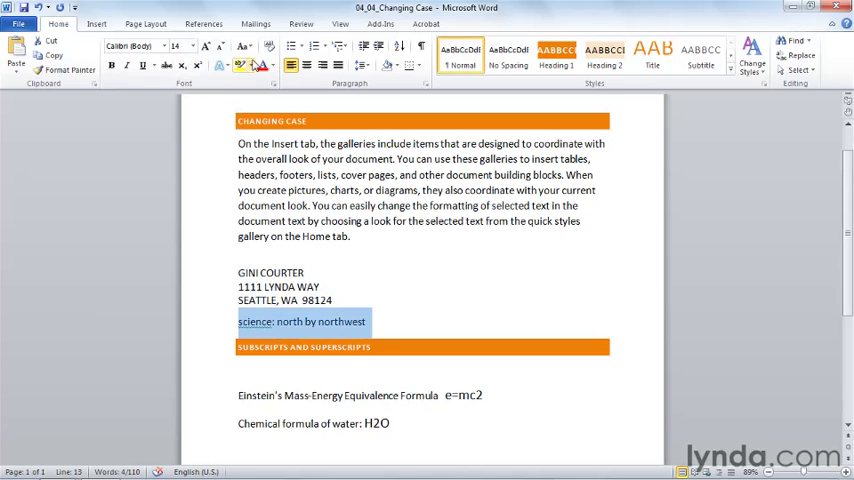
Capitalize each word of the line to read 'Science: North by Northwest', lowercasing 'by'.
left_click(246, 45)
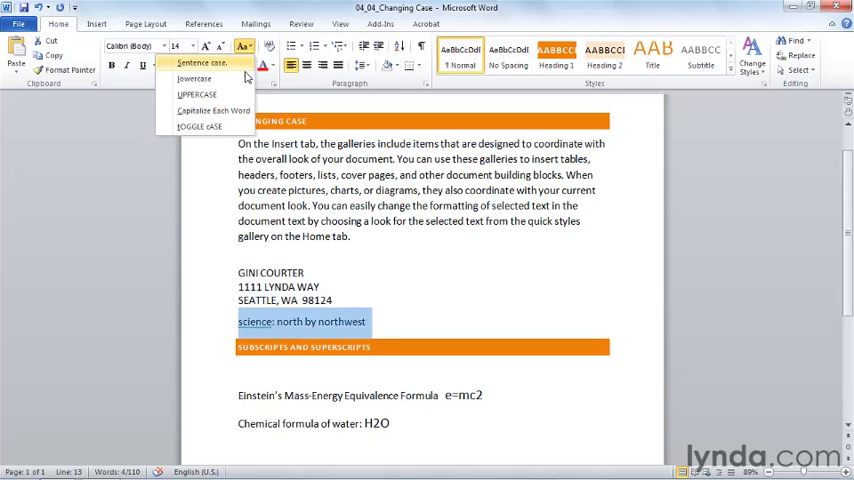
left_click(212, 106)
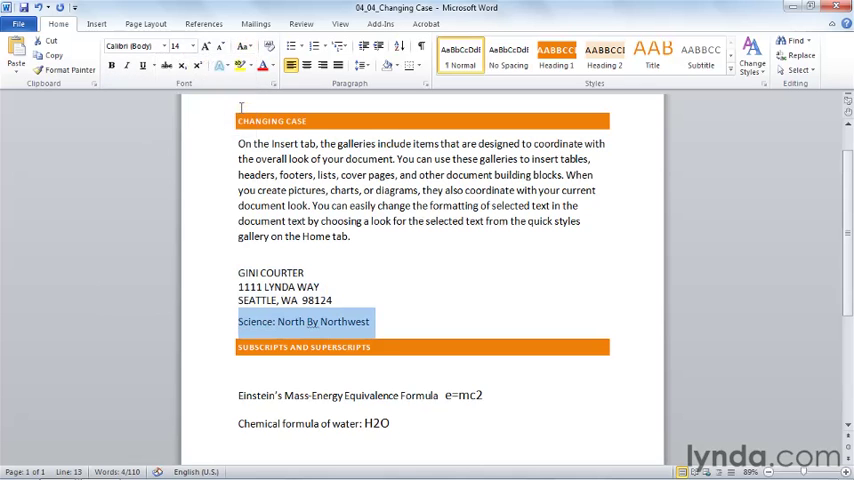
mouse_move(314, 328)
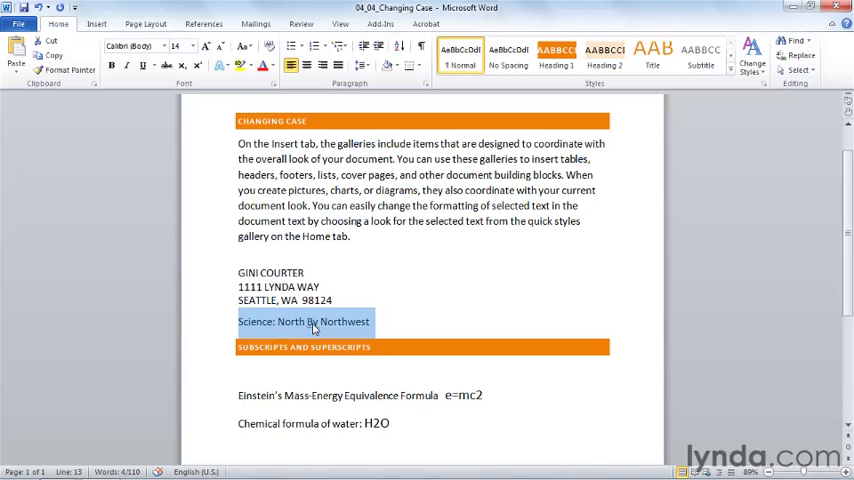
double_click(312, 321)
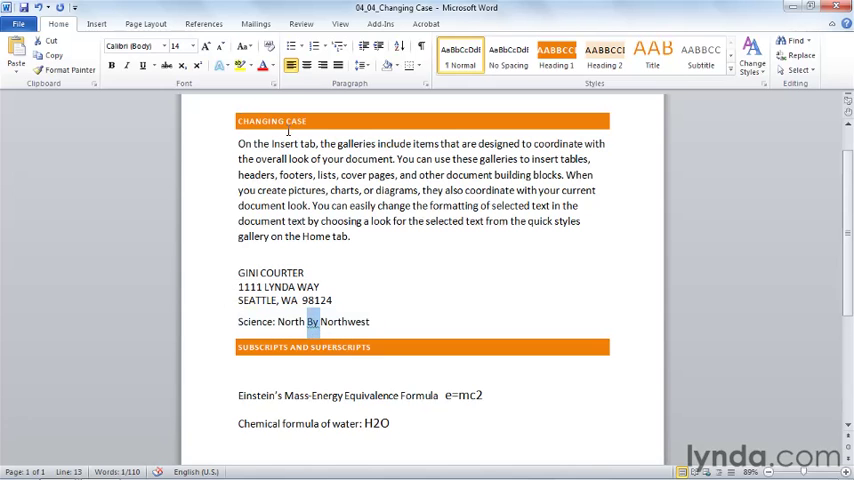
left_click(245, 61)
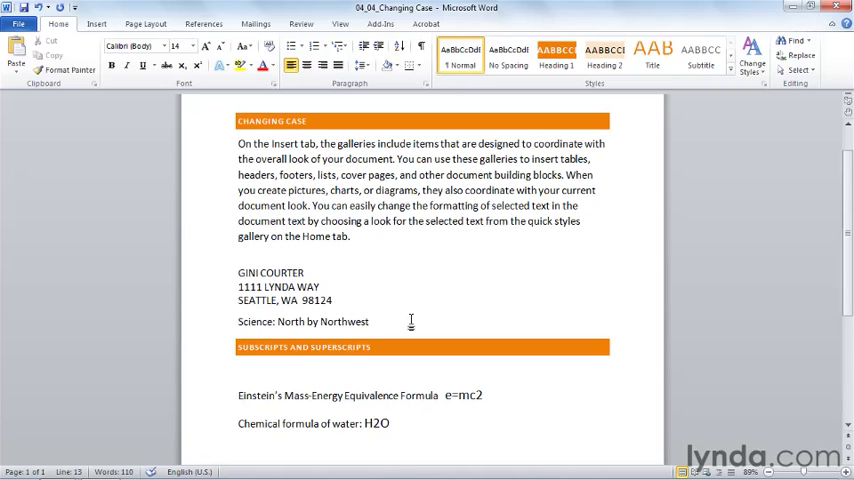
left_click(370, 321)
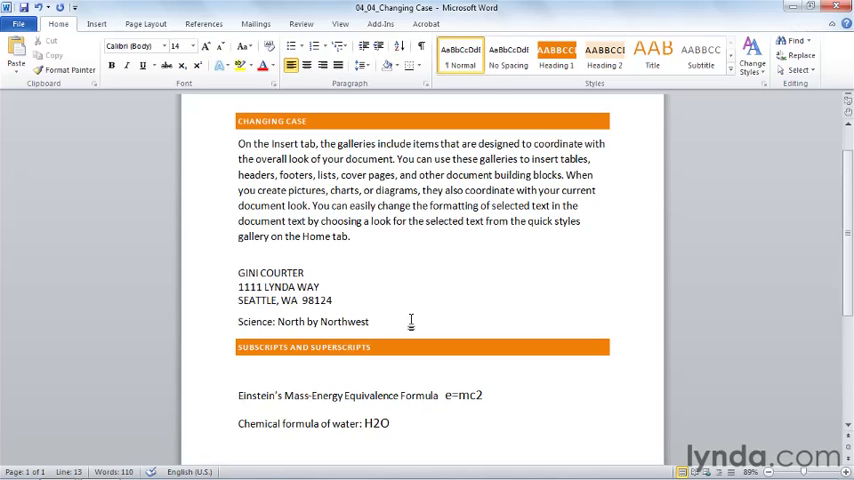
left_click(369, 321)
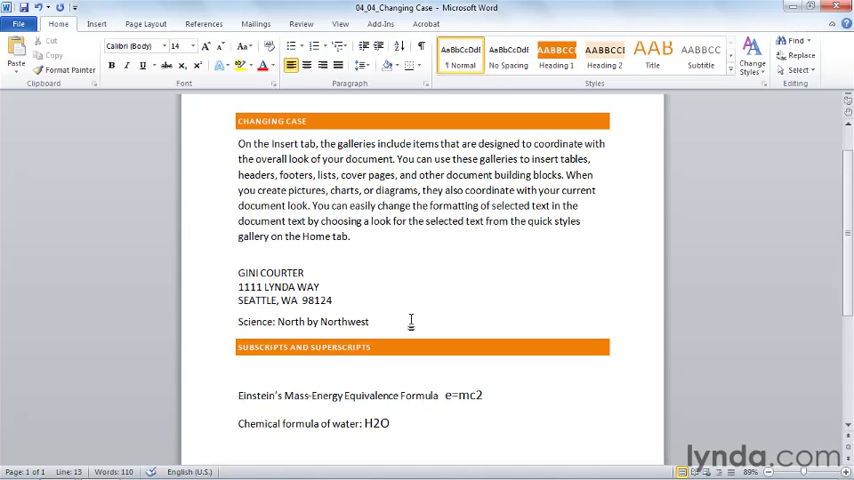
left_click(370, 321)
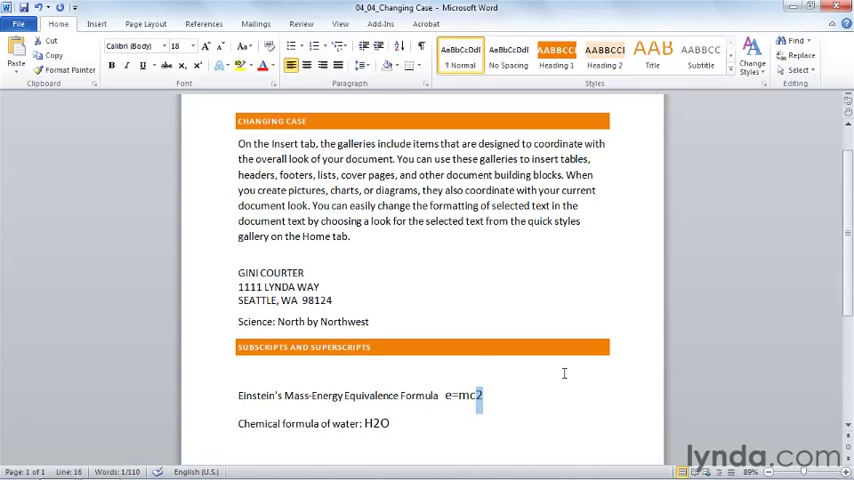
mouse_move(472, 281)
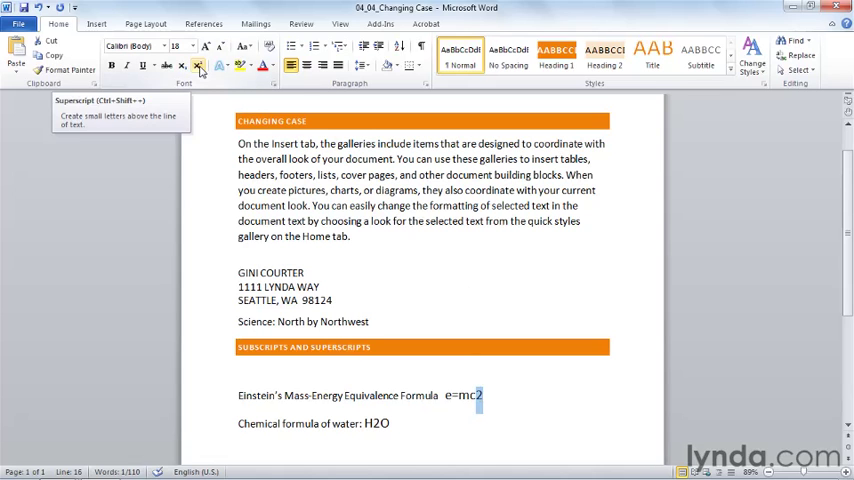
Superscript the 2 in e=mc² and subscript the 2 in H₂O.
left_click(176, 67)
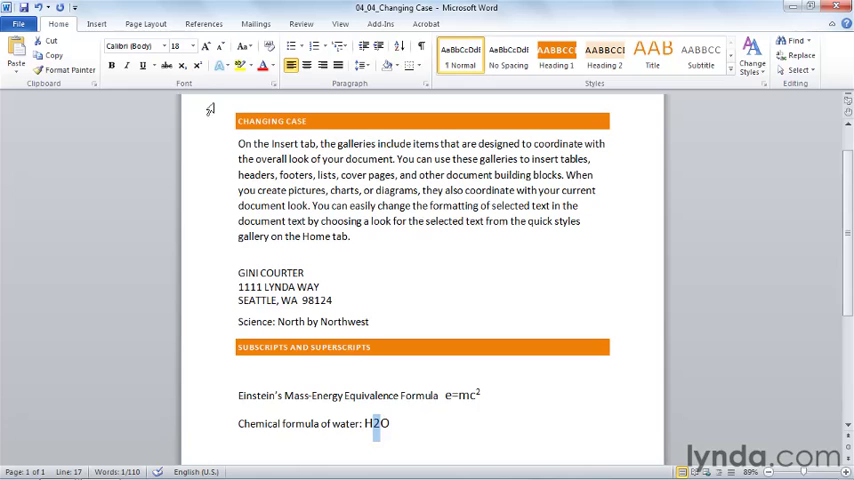
left_click(181, 65)
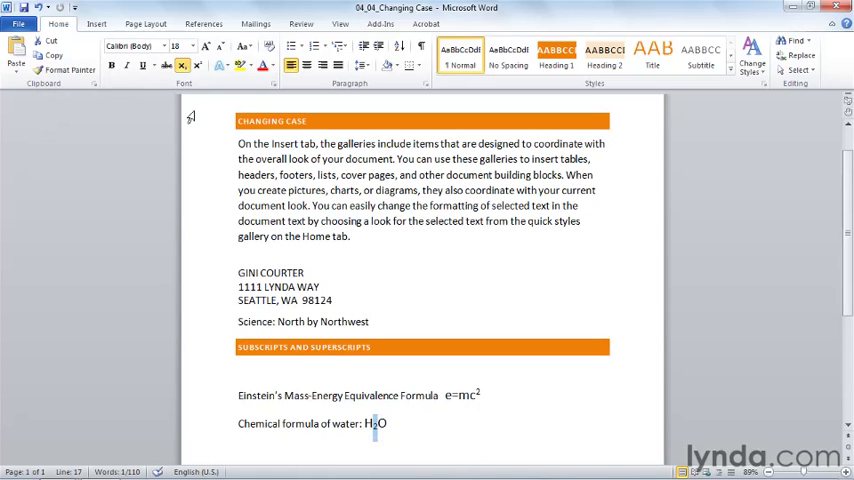
mouse_move(183, 65)
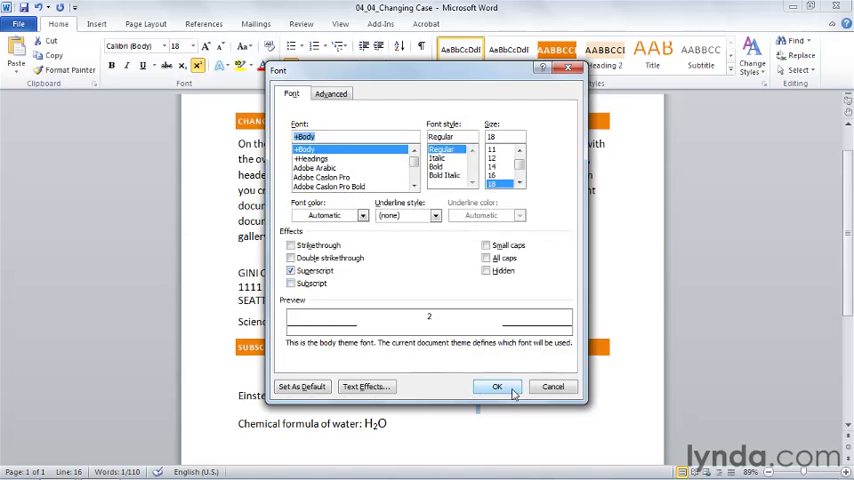
left_click(497, 386)
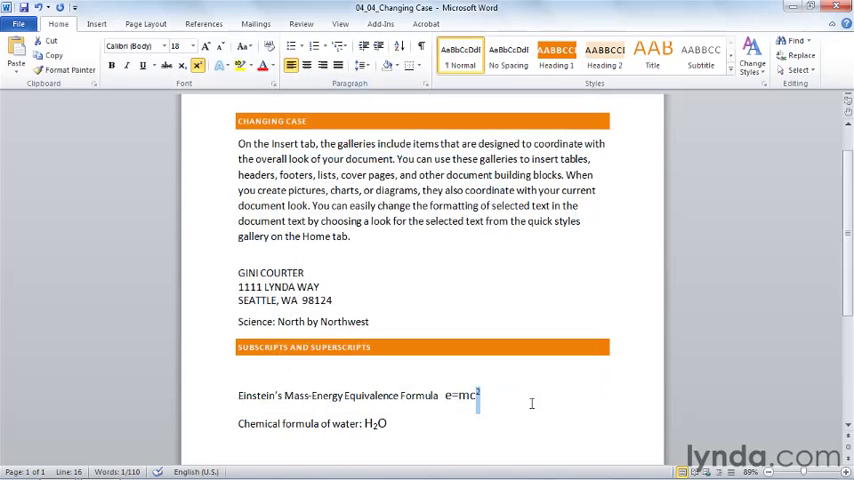